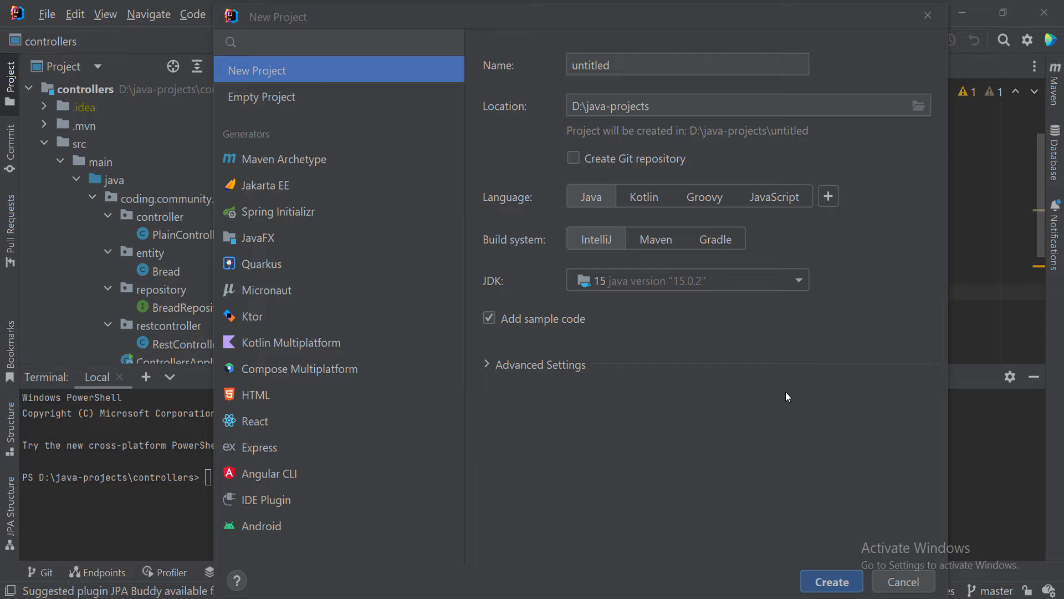
mouse_move(791, 411)
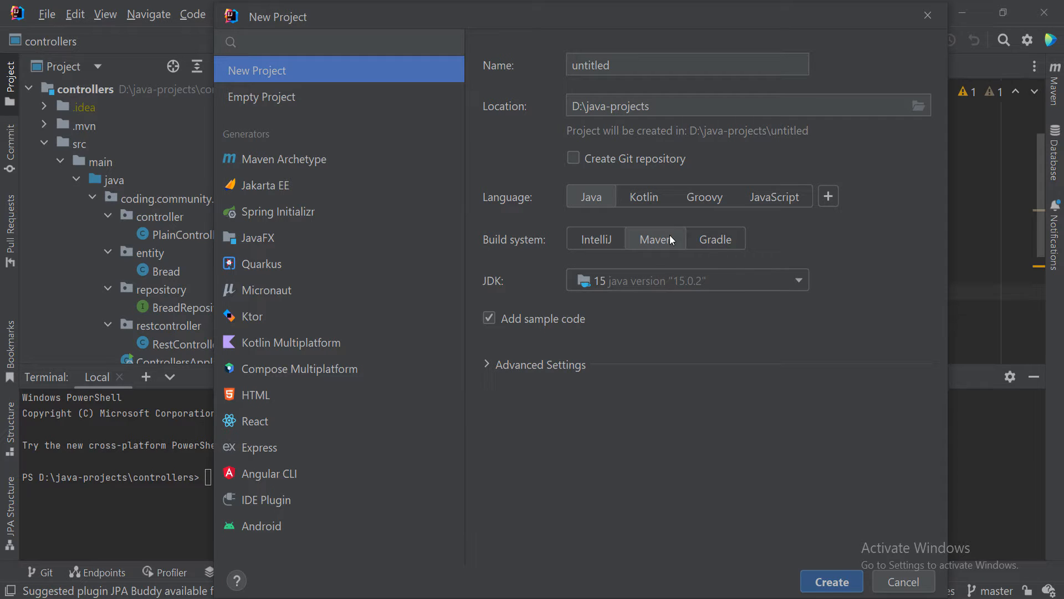
mouse_move(631, 285)
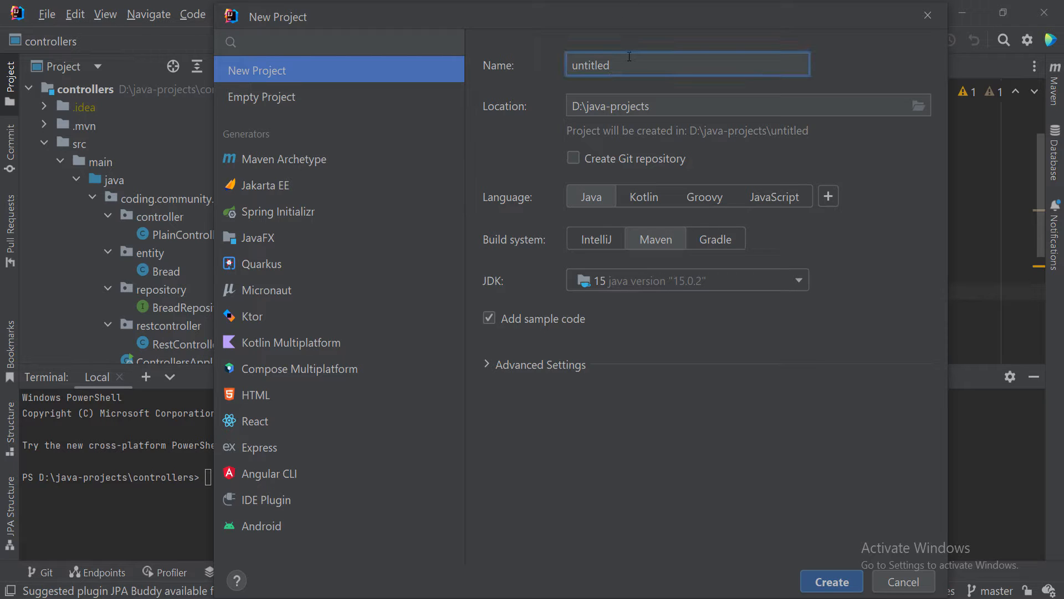
Create a Maven project named sample-javafx with JDK 15 and sample code.
type("sampl")
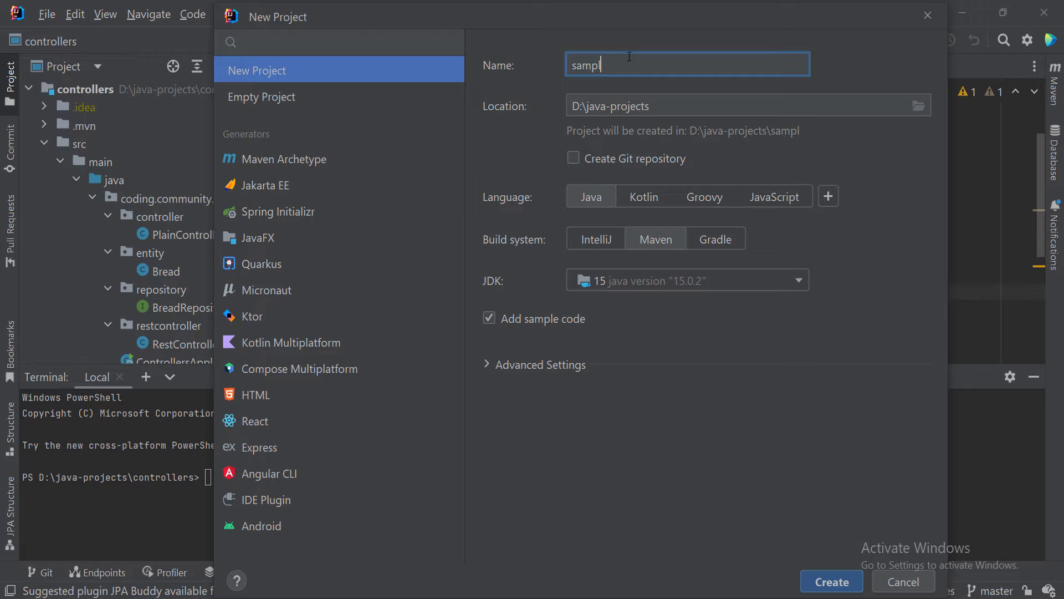
type("e-javafx")
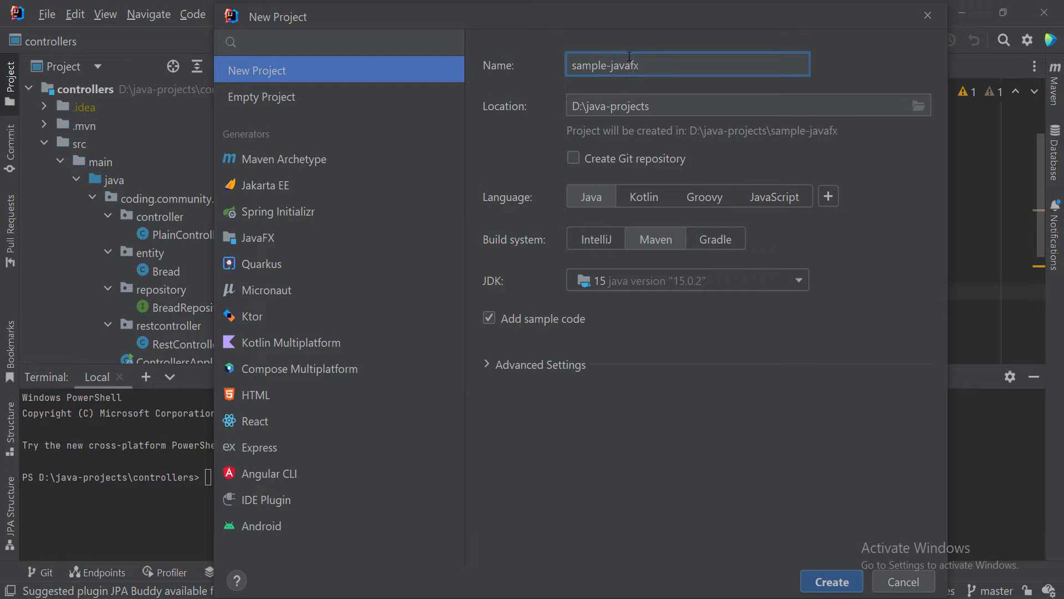
mouse_move(695, 144)
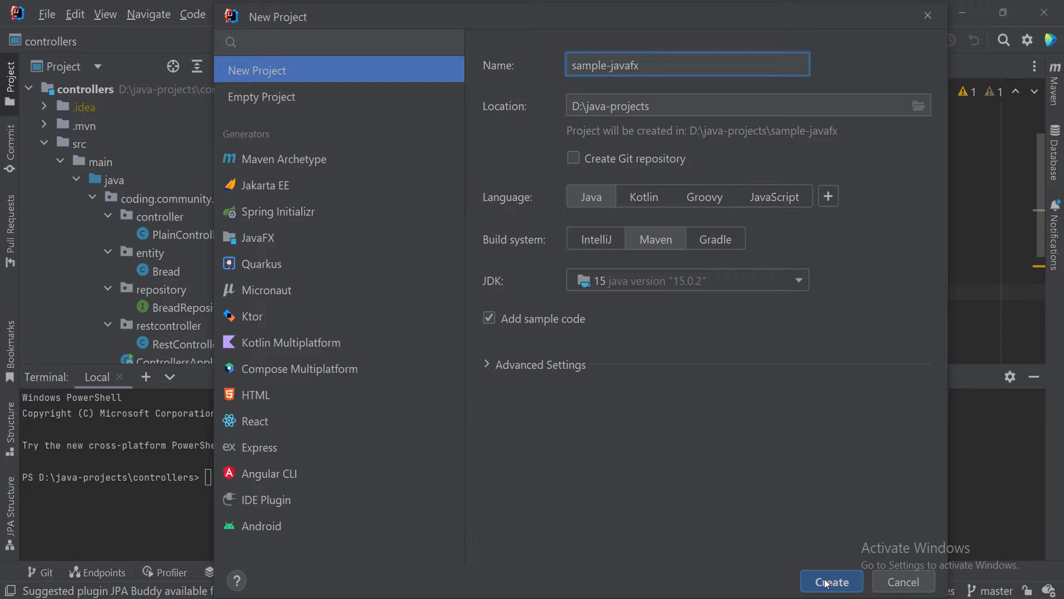
mouse_move(714, 441)
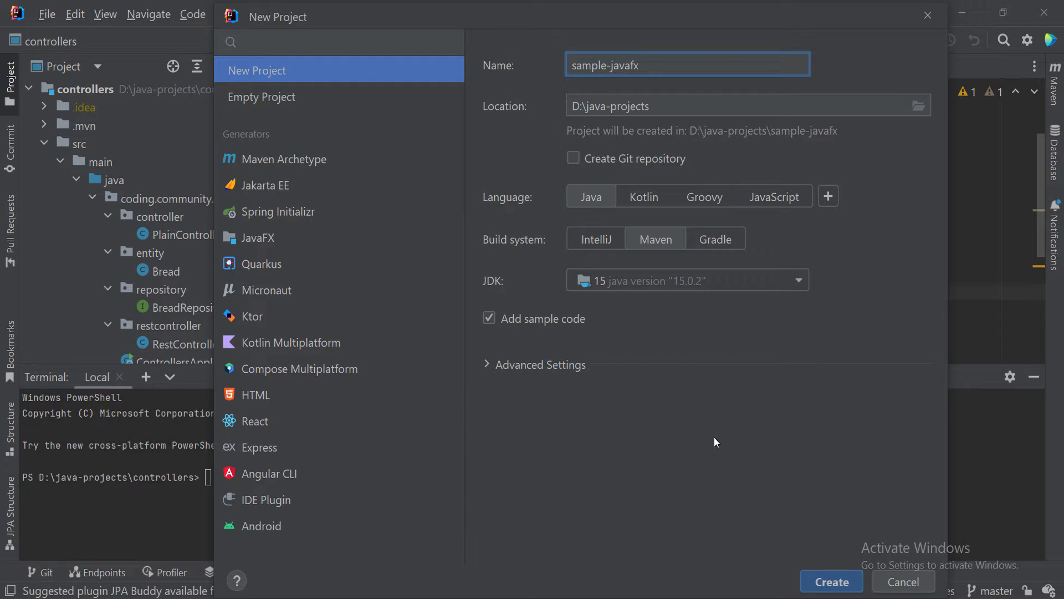
mouse_move(725, 463)
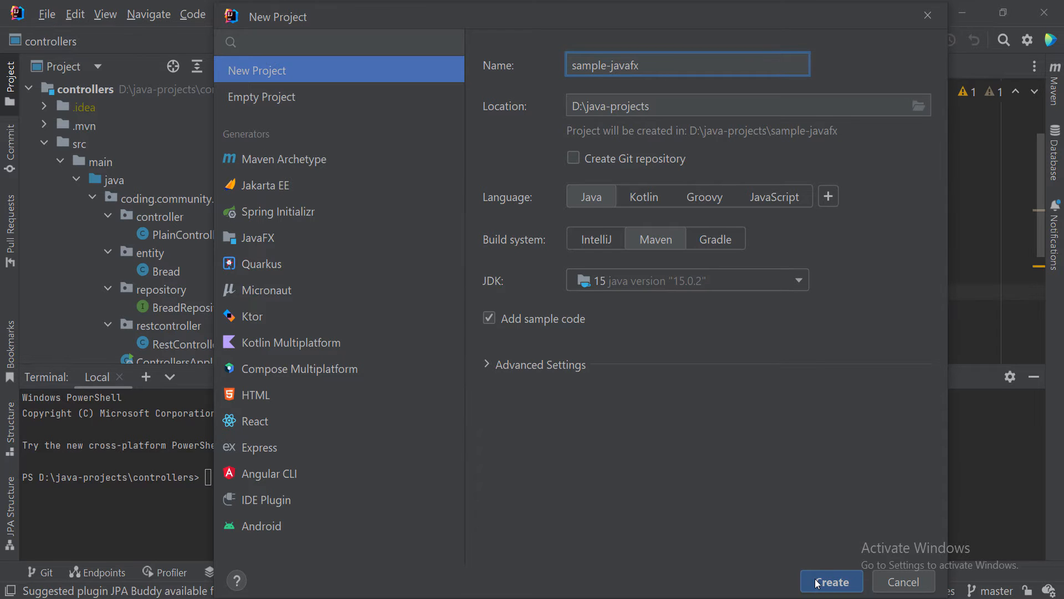
left_click(831, 581)
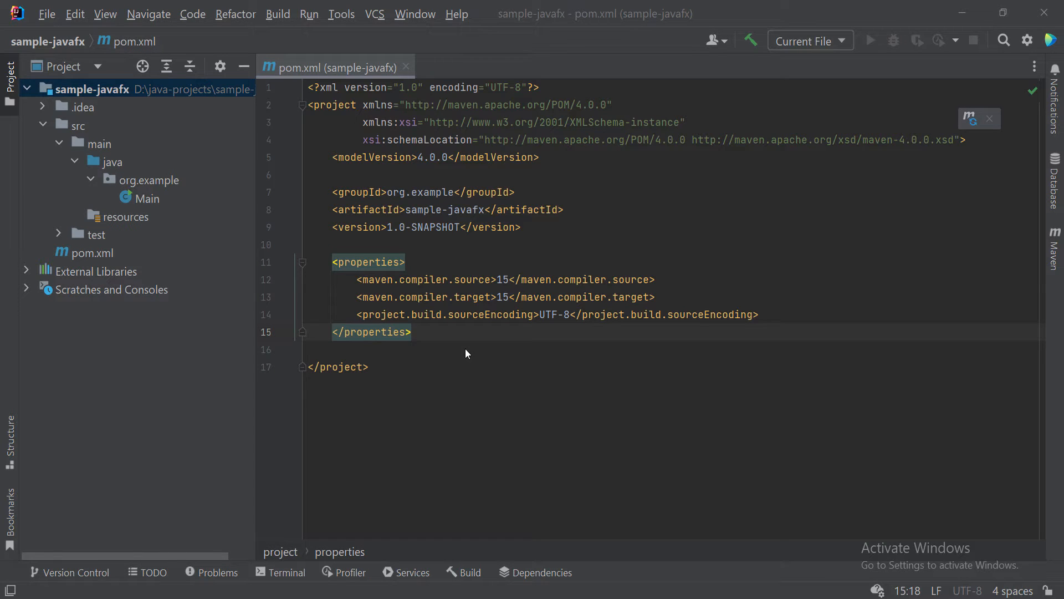
mouse_move(463, 341)
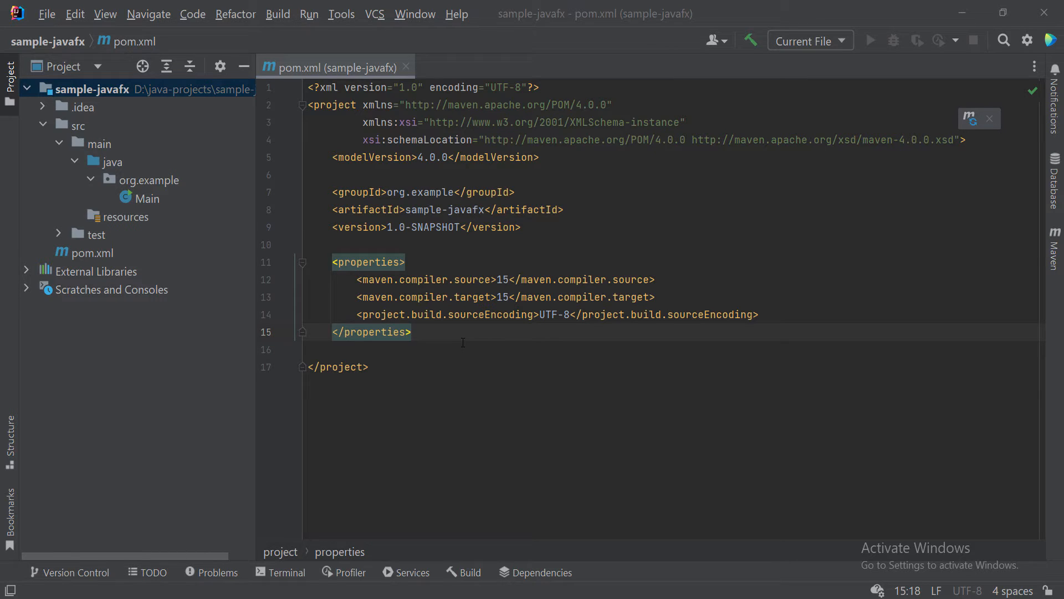
Move the pasted javafx.version 19 property into pom.xml's properties block.
left_click(414, 332)
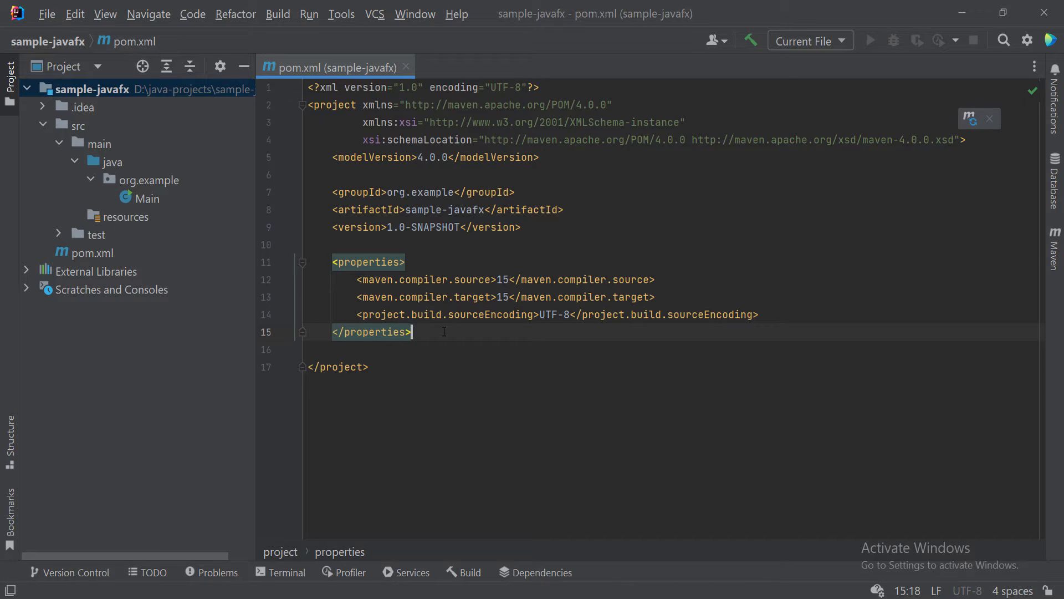
scroll("down", 3)
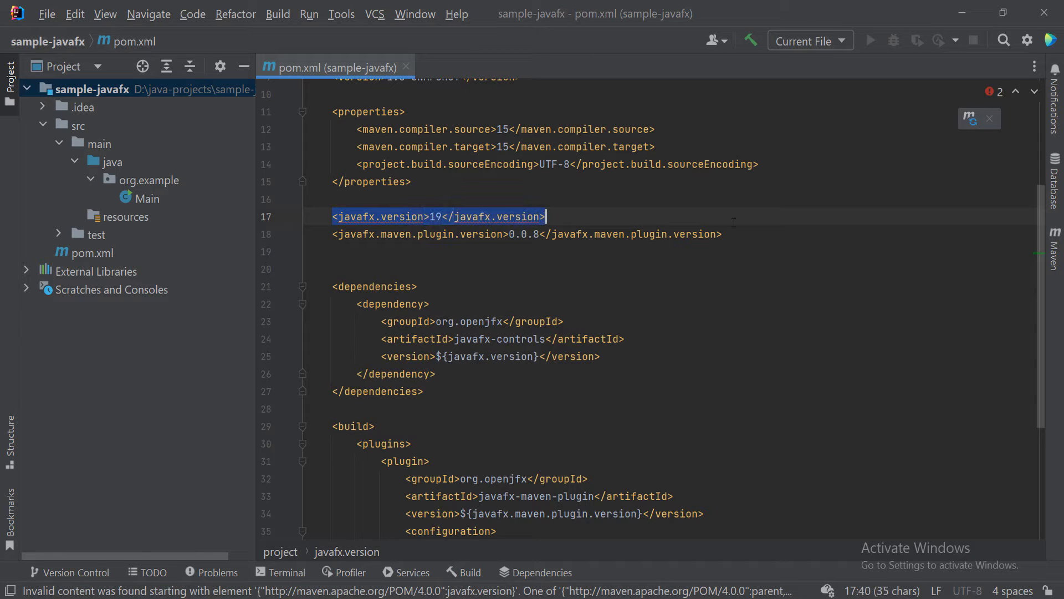
key("Delete")
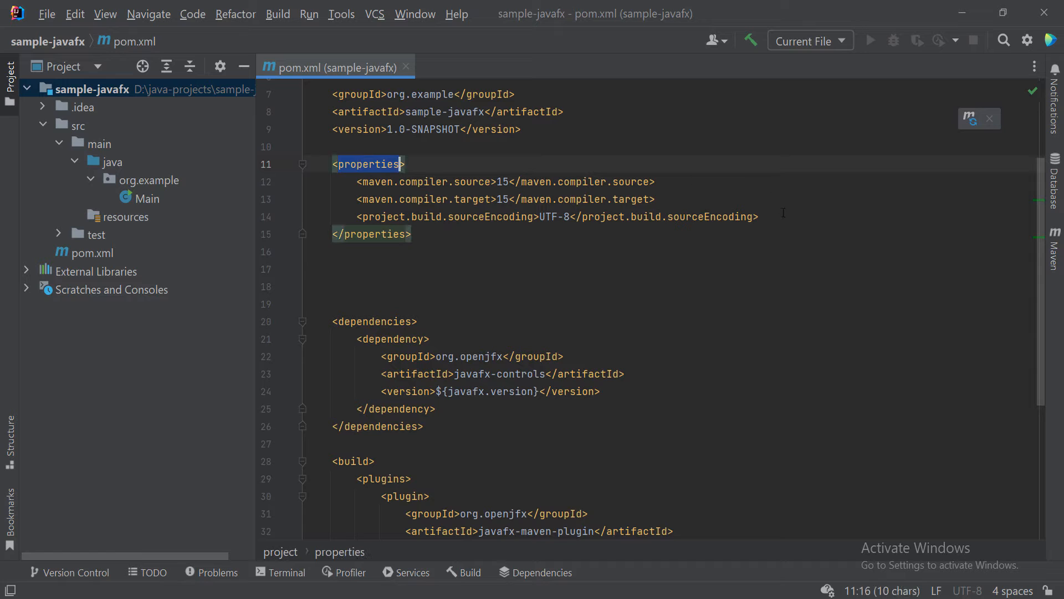
type("<javafx.version>19</javafx.version>")
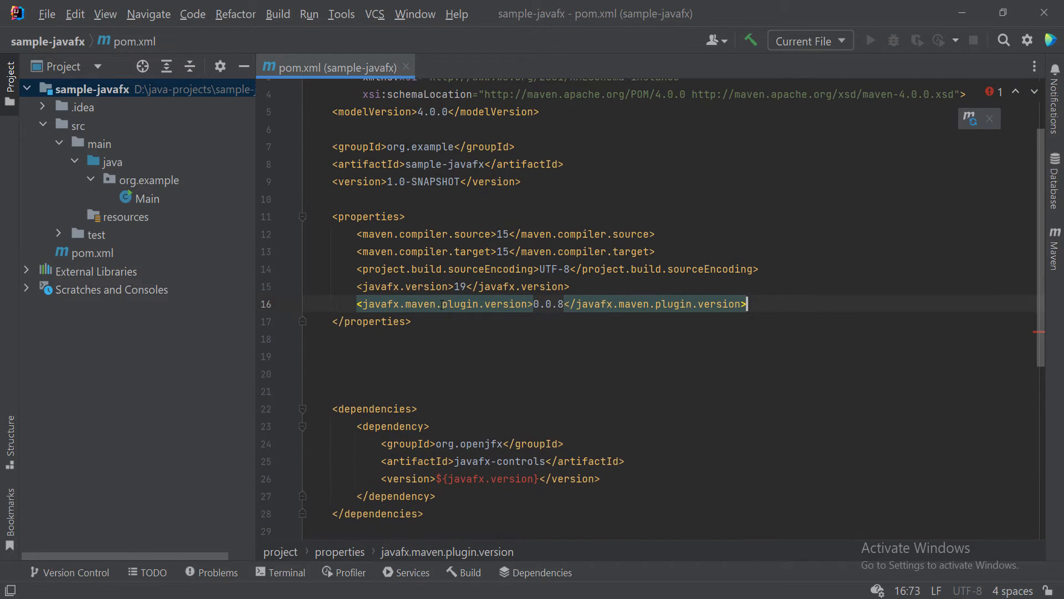
left_click(407, 286)
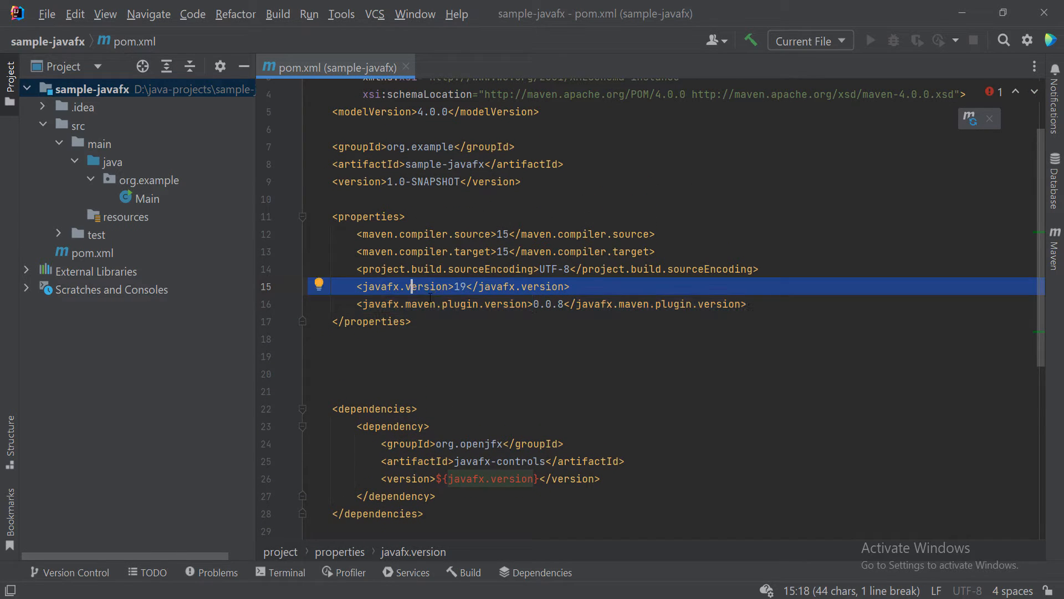
left_click(526, 303)
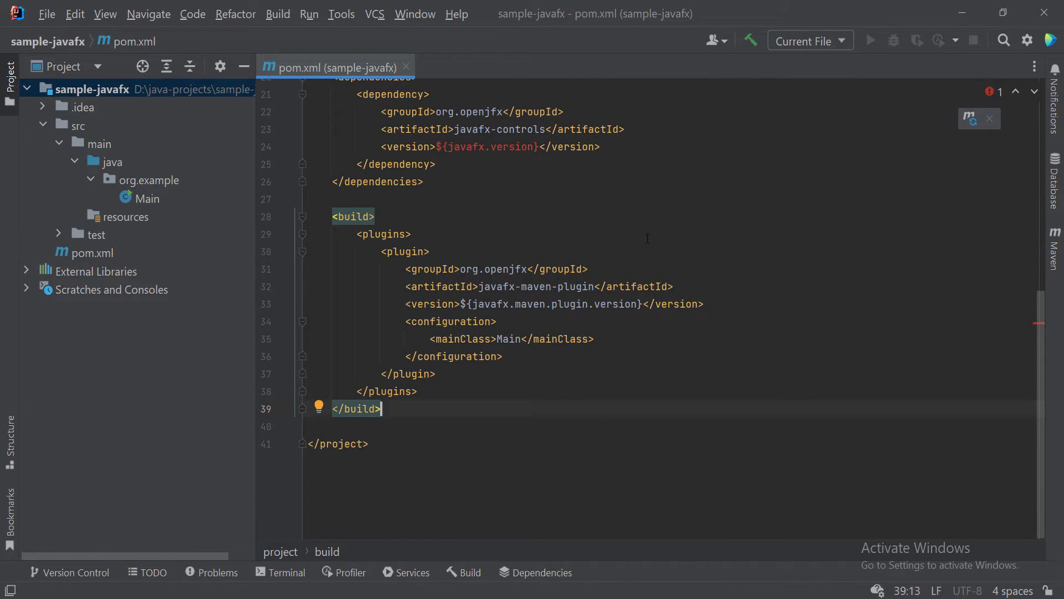
scroll("up", 3)
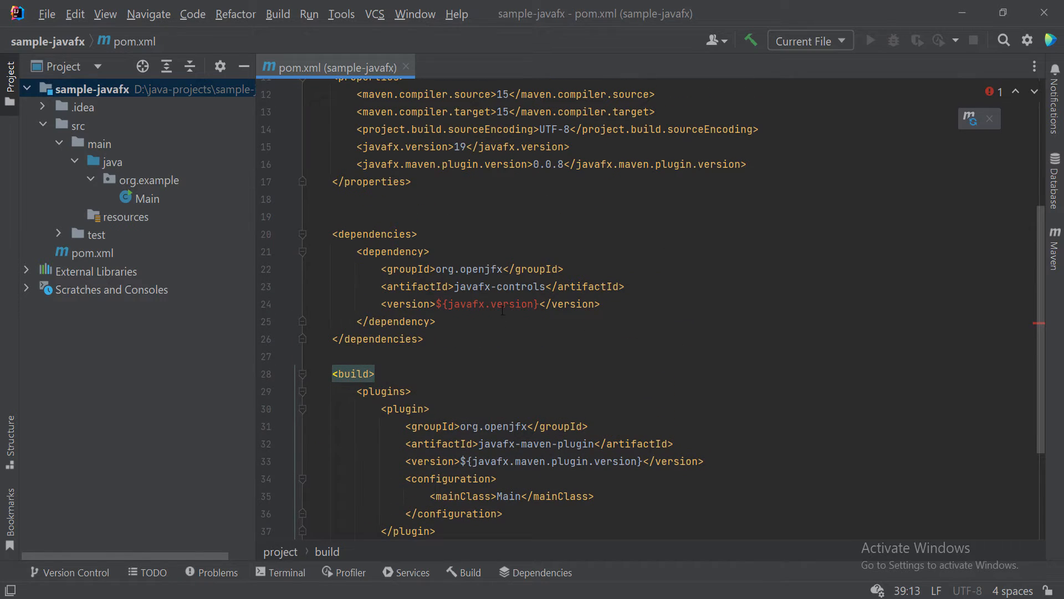
scroll("up", 3)
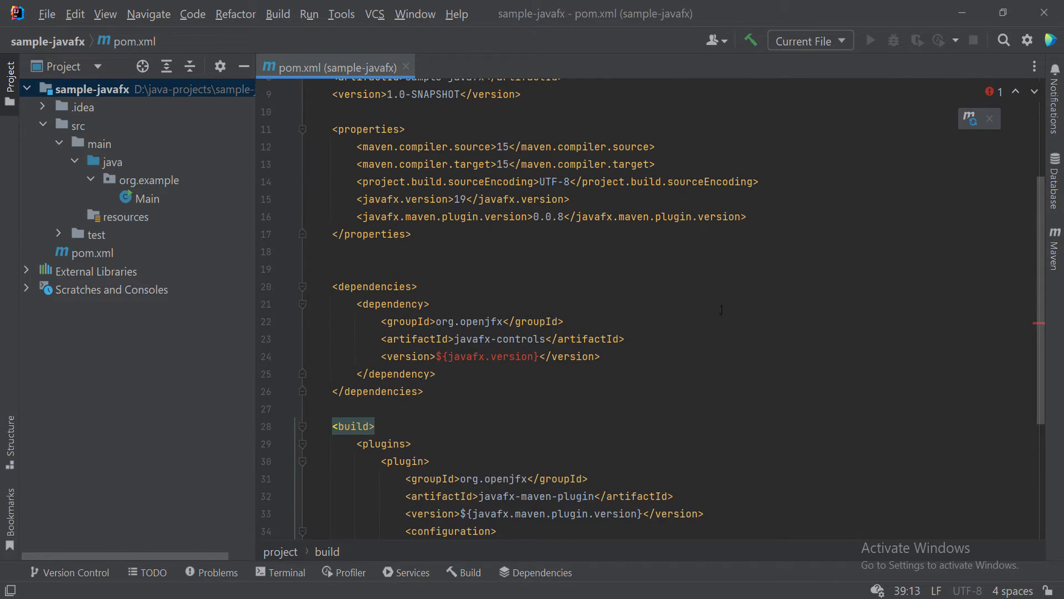
mouse_move(982, 143)
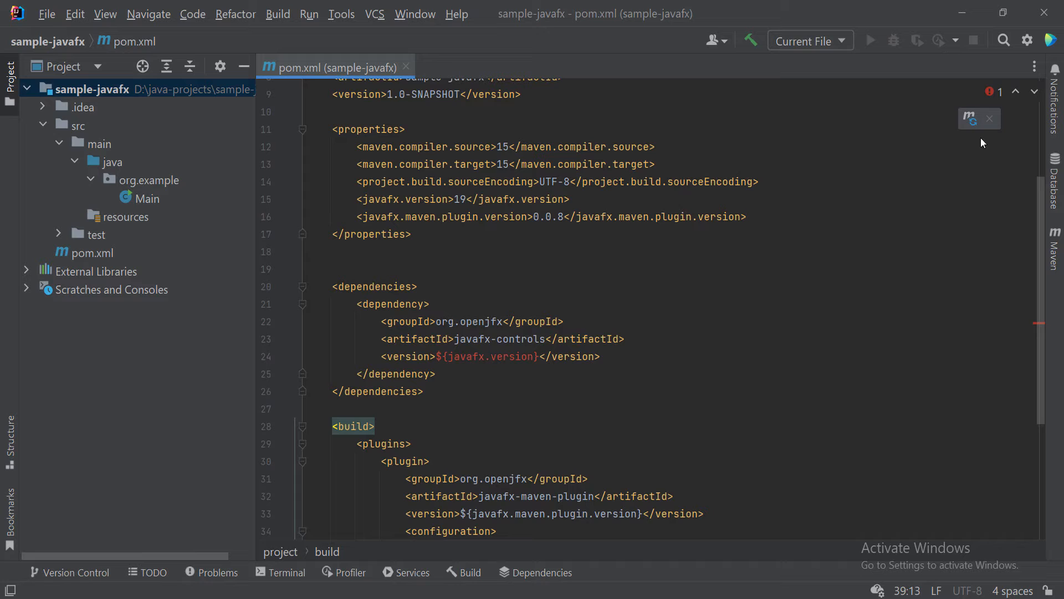
mouse_move(967, 118)
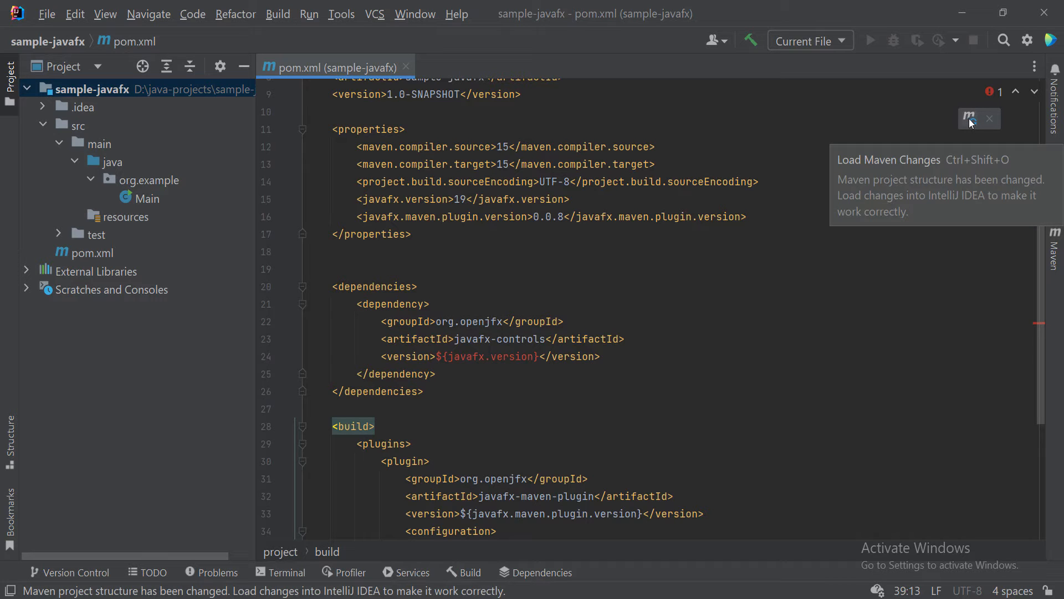
Load the Maven changes and check the Build sync result succeeded.
left_click(968, 118)
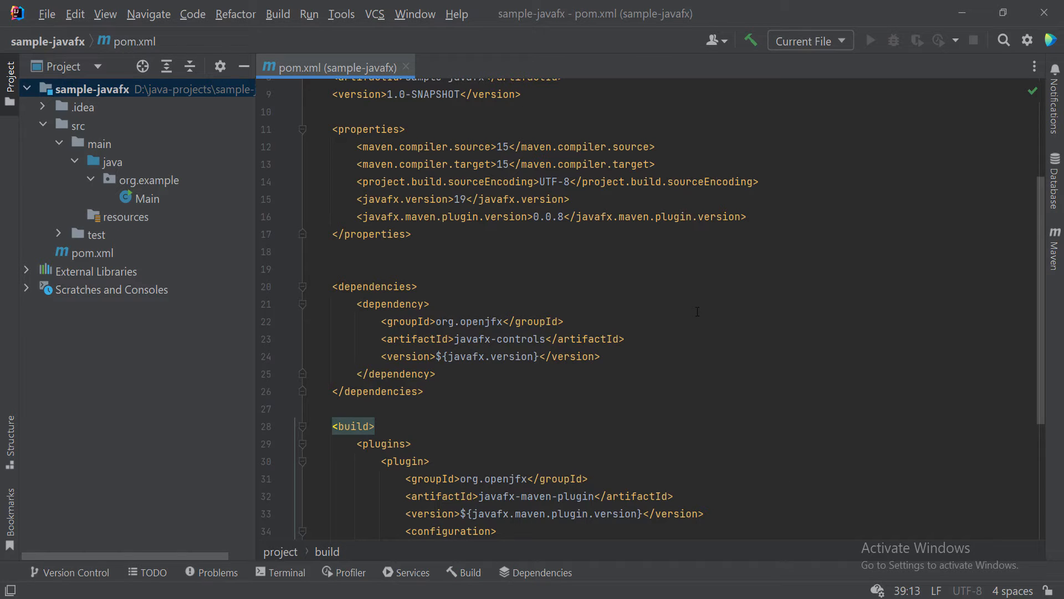
left_click(463, 572)
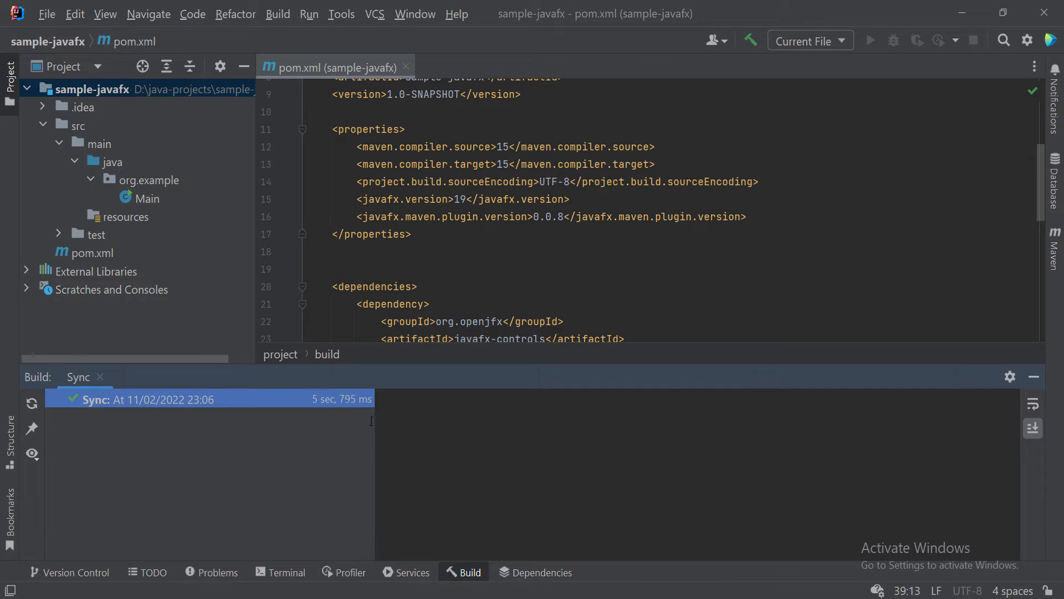
mouse_move(263, 411)
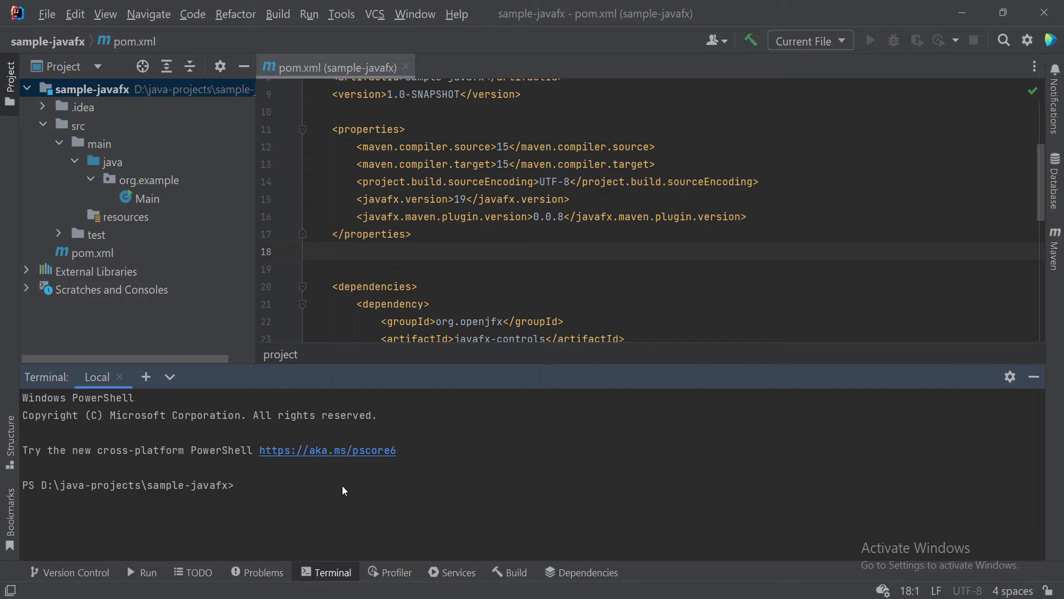
Run Maven clean, then the 'clean install' goal, and review the BUILD SUCCESS output.
type("mvn clean install")
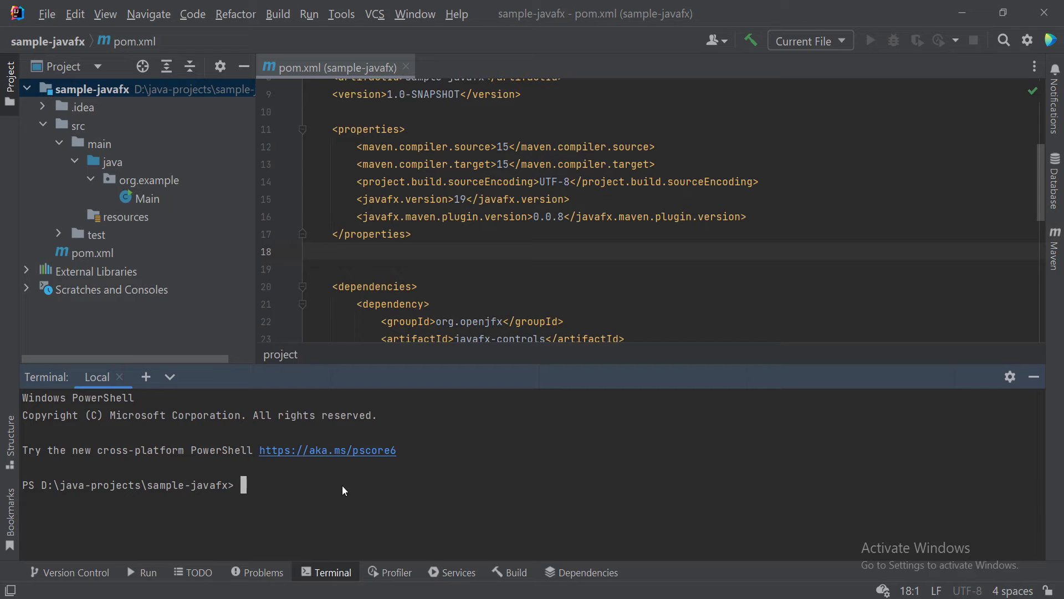
mouse_move(789, 332)
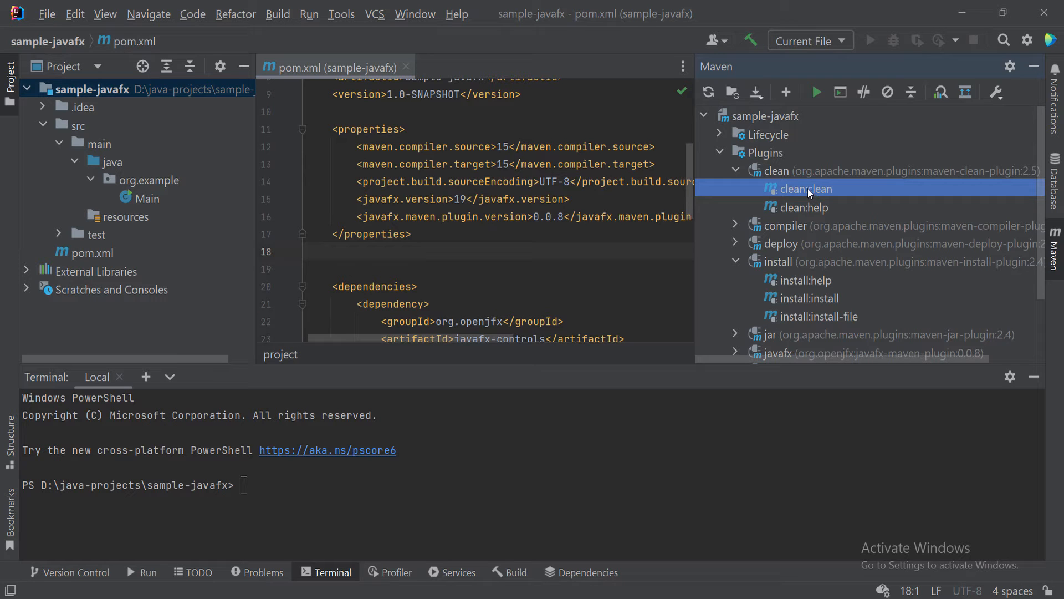
double_click(805, 188)
type("mvn")
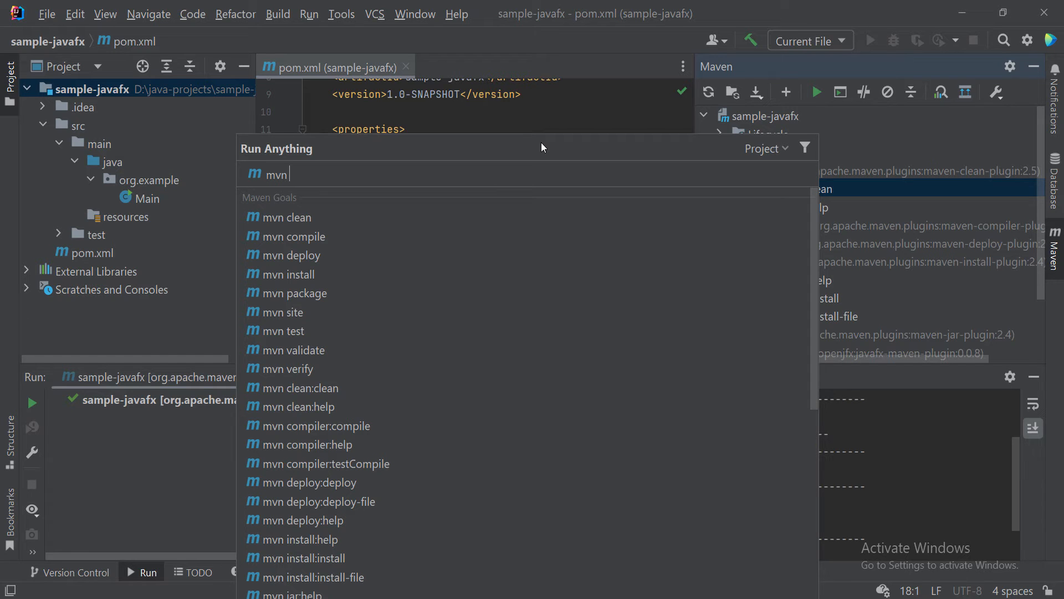
type("clean instal")
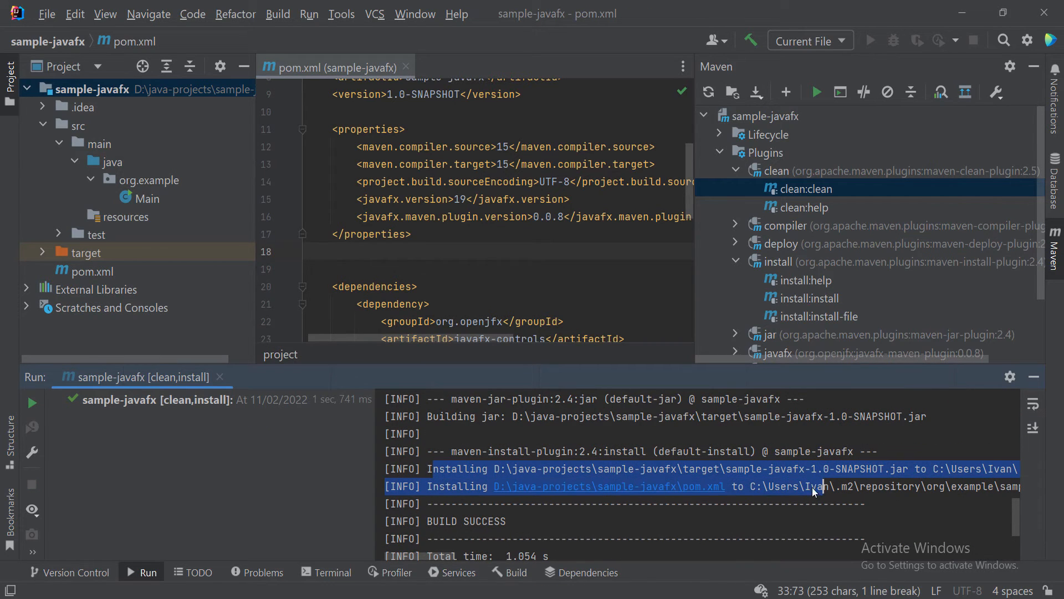
scroll("up", 3)
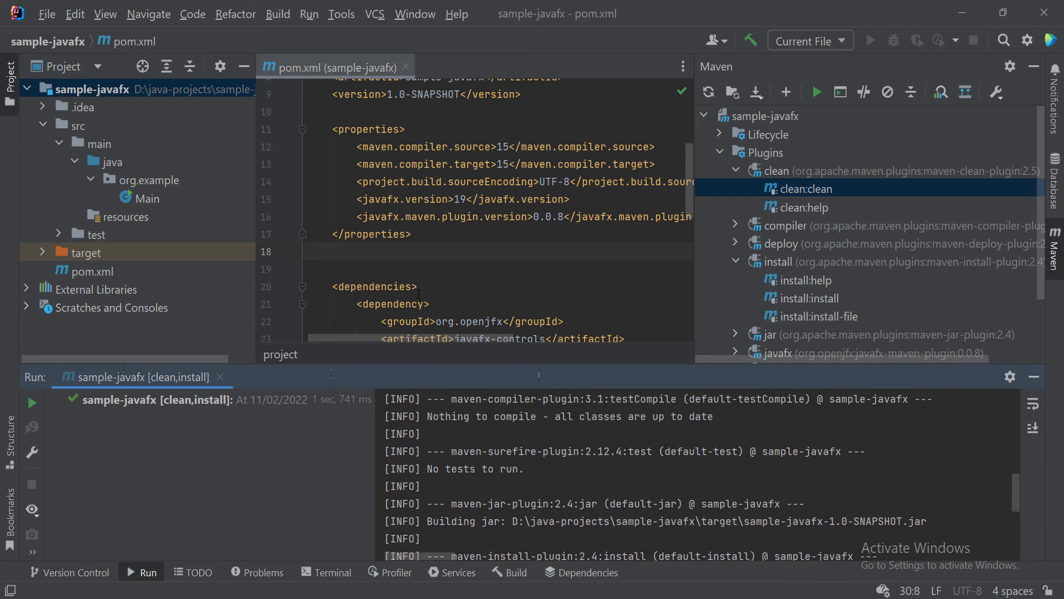
scroll("down", 3)
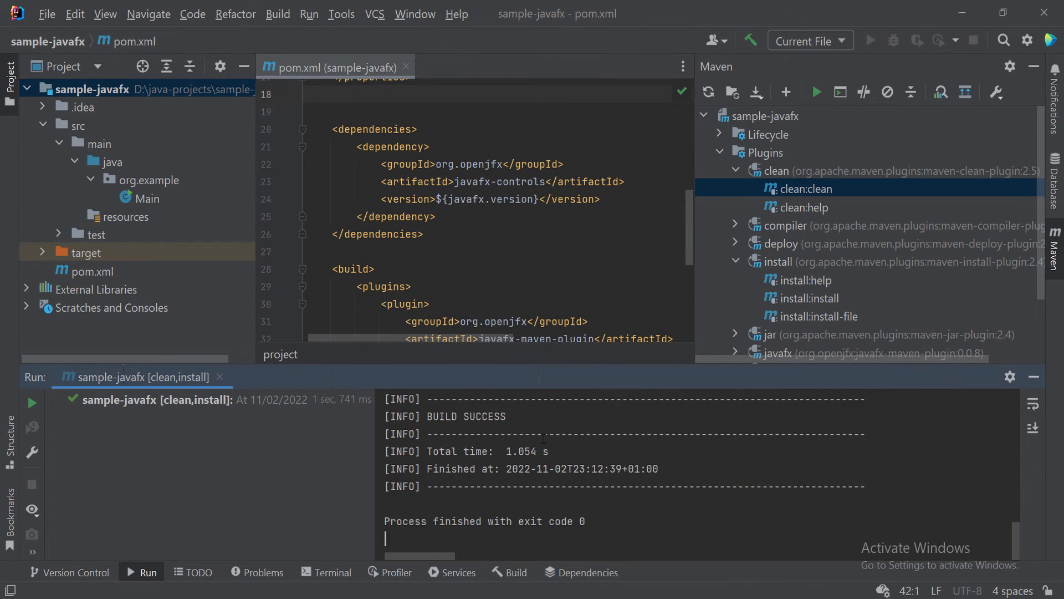
mouse_move(336, 504)
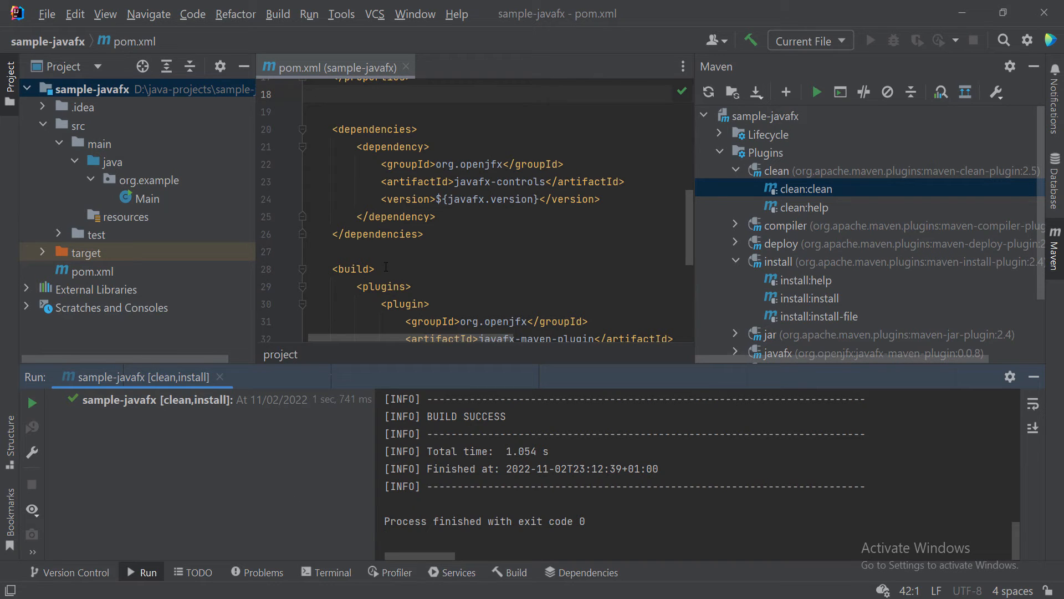
scroll("down", 3)
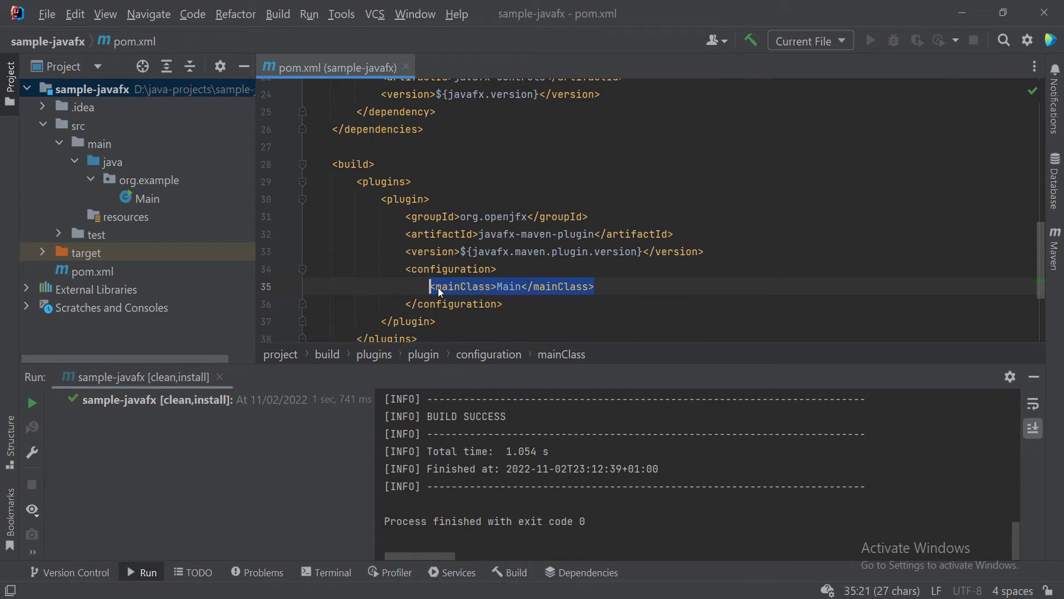
Set the pom mainClass to Javafx, rename class Main to Javafx, and open it.
double_click(507, 286)
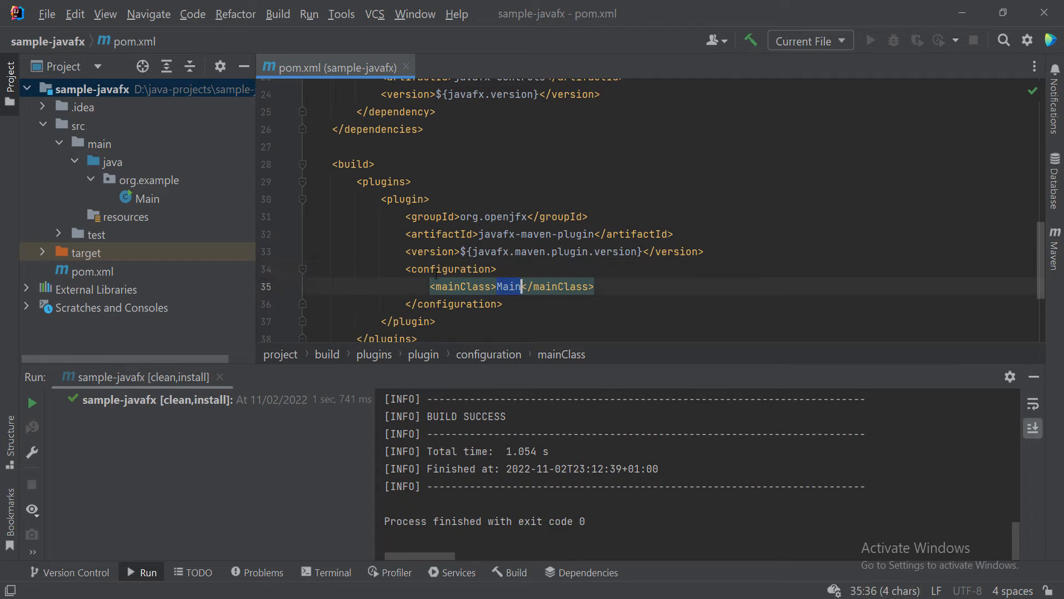
mouse_move(501, 293)
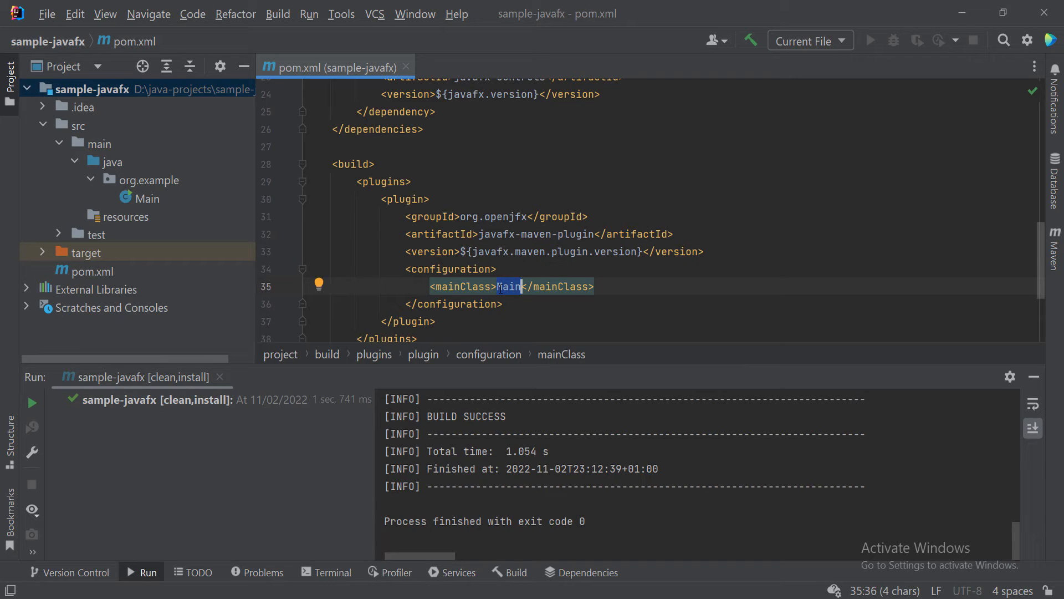
type("javafx")
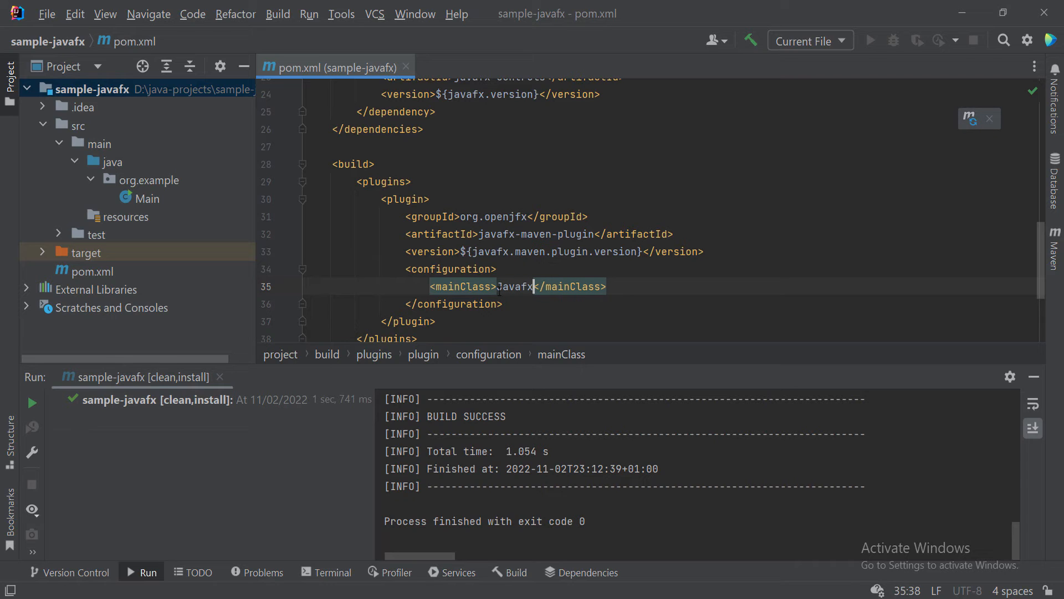
left_click(145, 198)
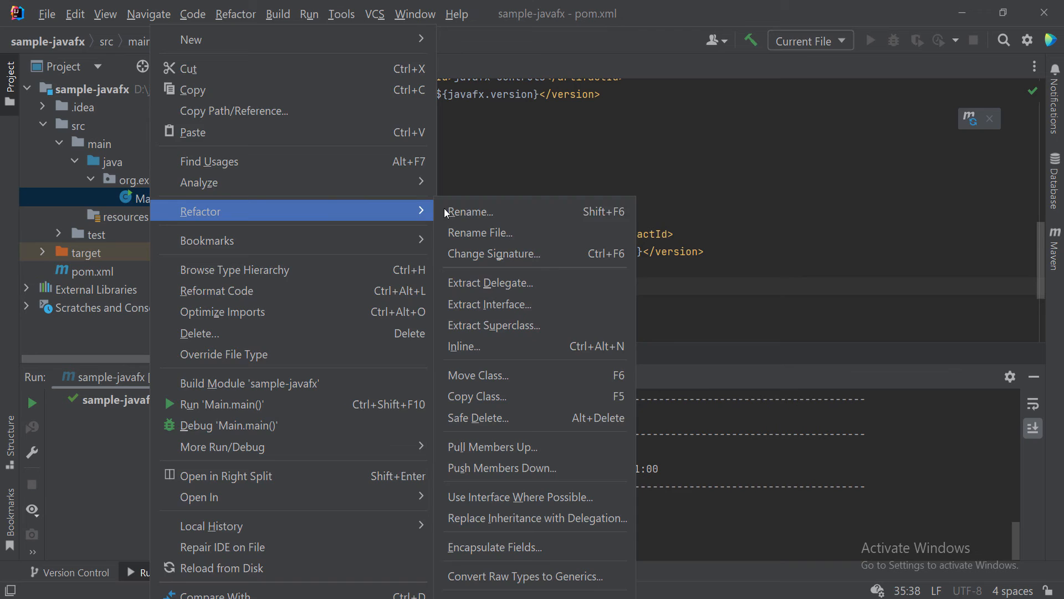
left_click(469, 212)
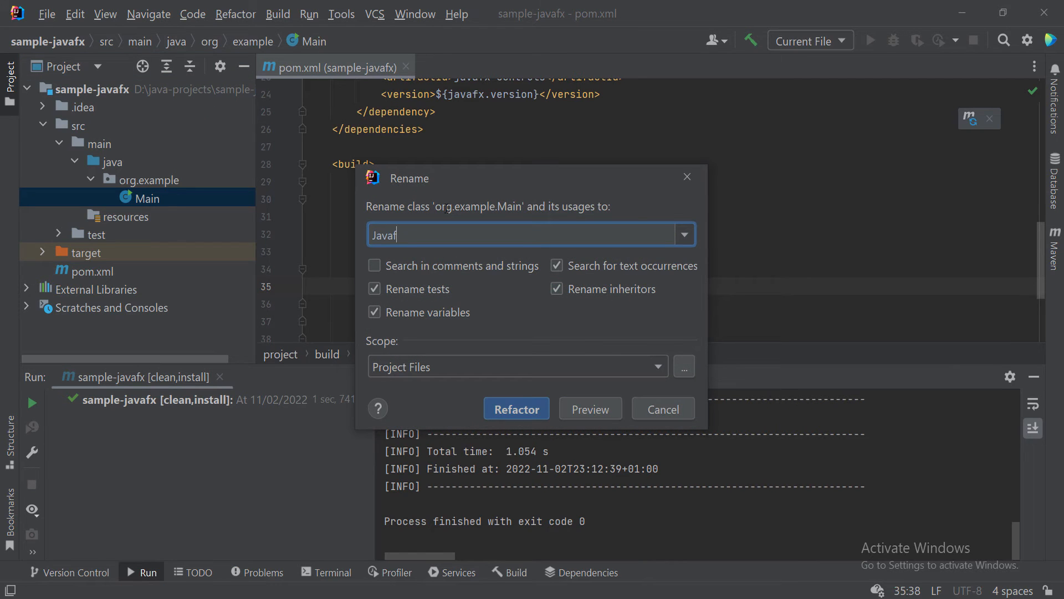
left_click(516, 409)
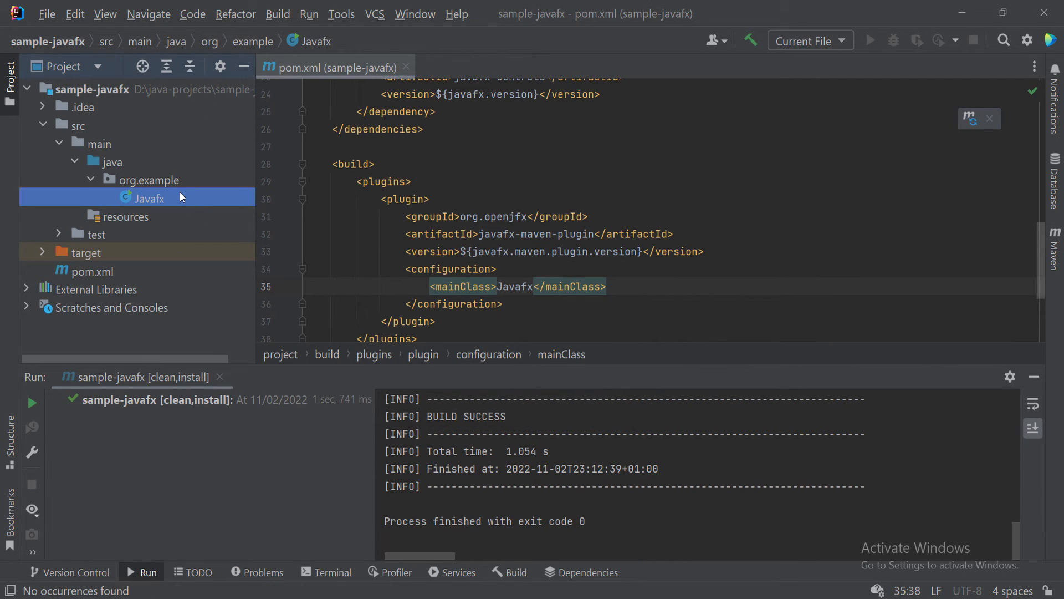
double_click(149, 197)
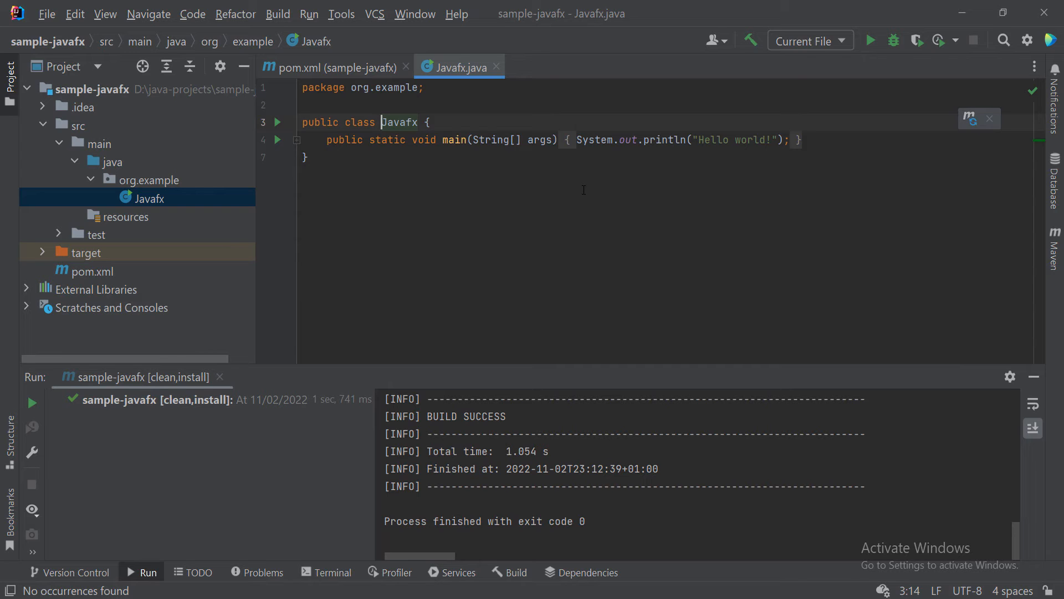
Confirm mainClass is org.example.Javafx and replace Javafx.java with JavaFX Application code.
left_click(333, 67)
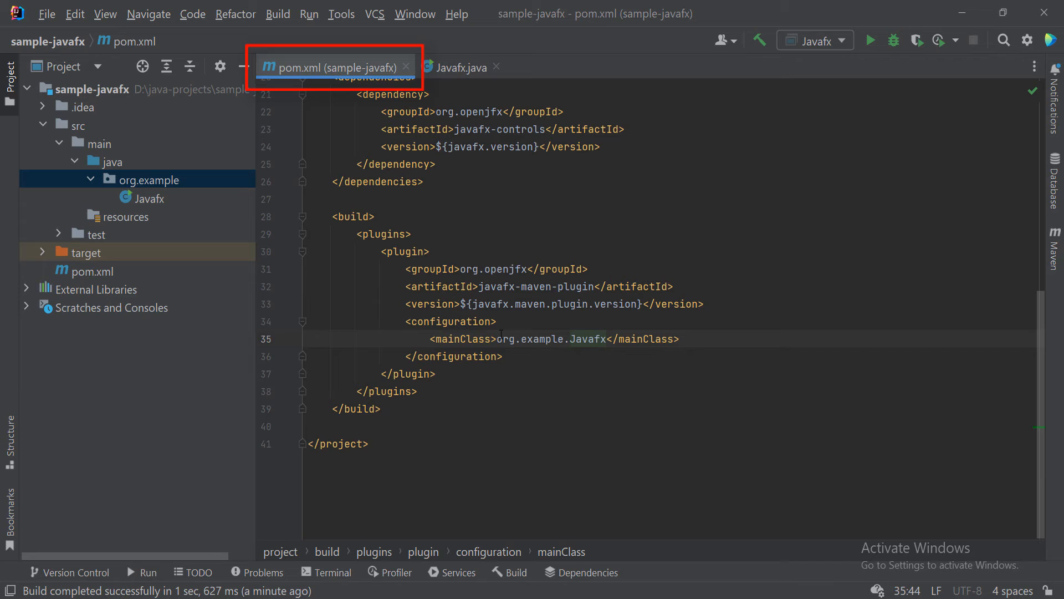
double_click(529, 338)
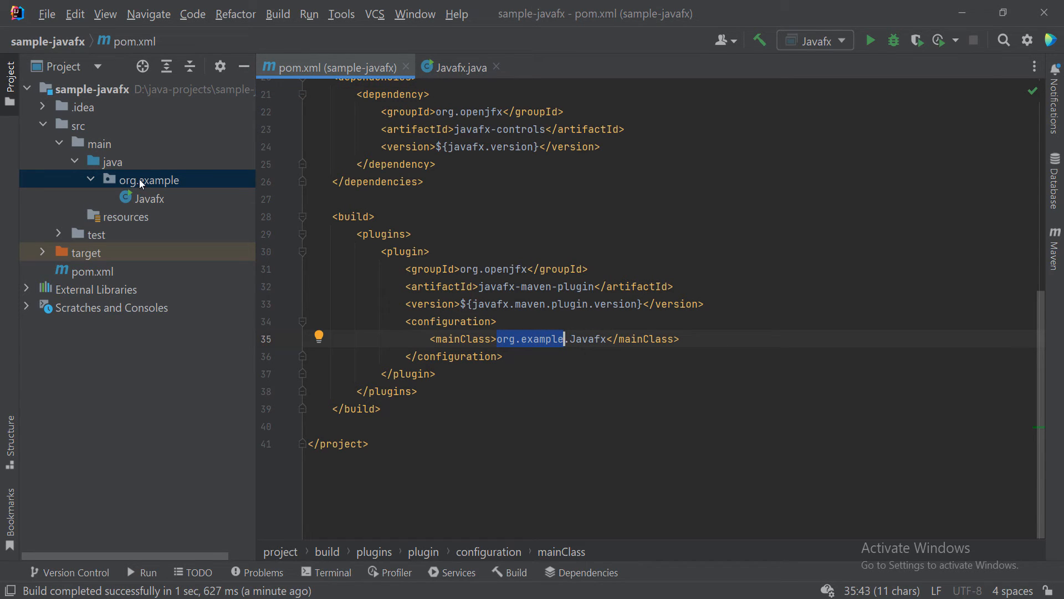
mouse_move(547, 339)
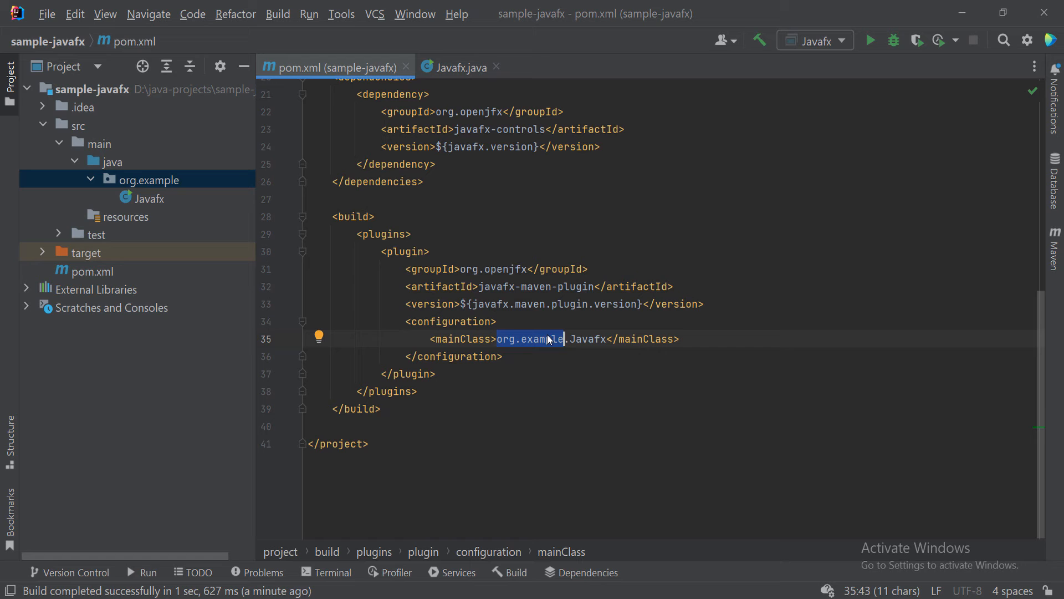
left_click(460, 67)
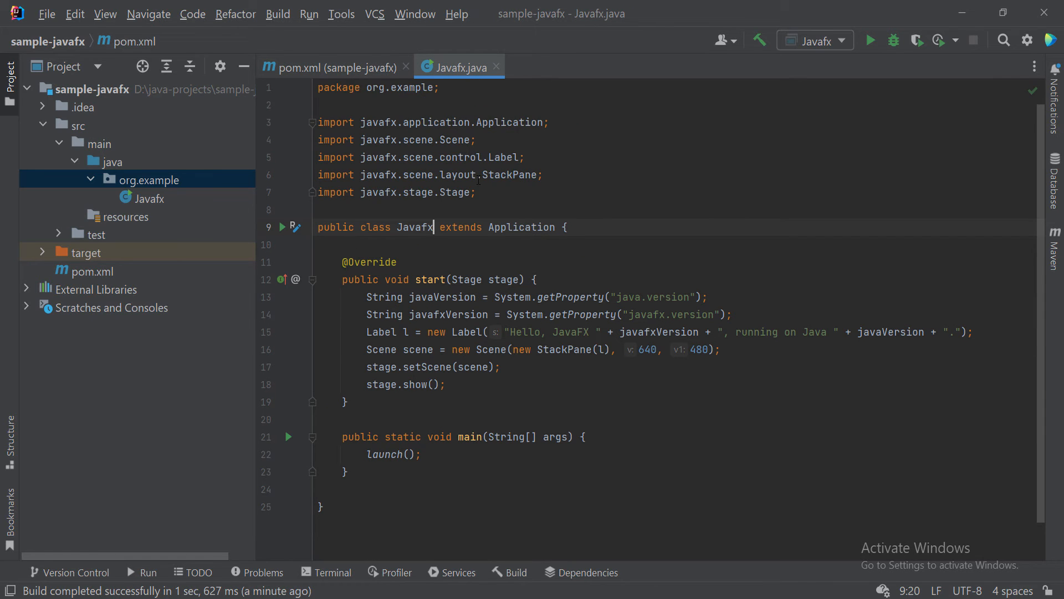
key("ctrl+a")
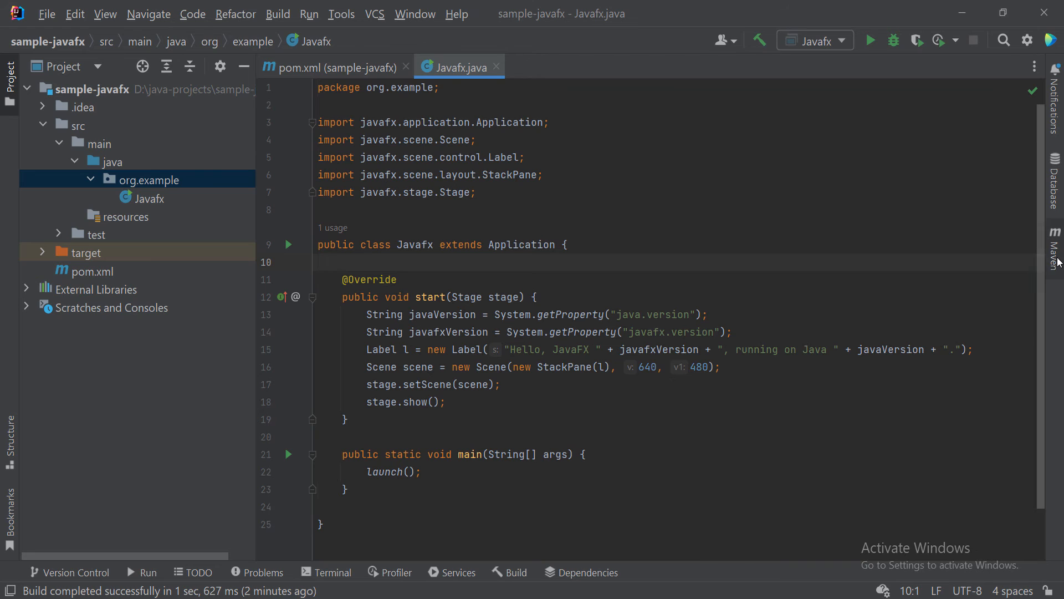
Execute the Maven goal 'clean javafx:run' to show the Hello, JavaFX 19 window.
left_click(1054, 248)
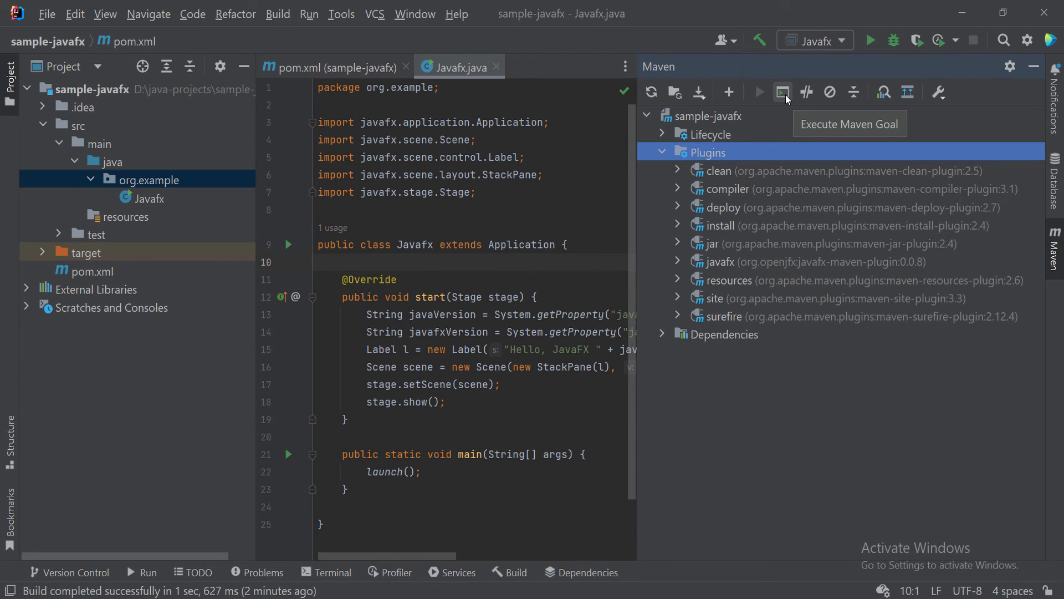
left_click(782, 92)
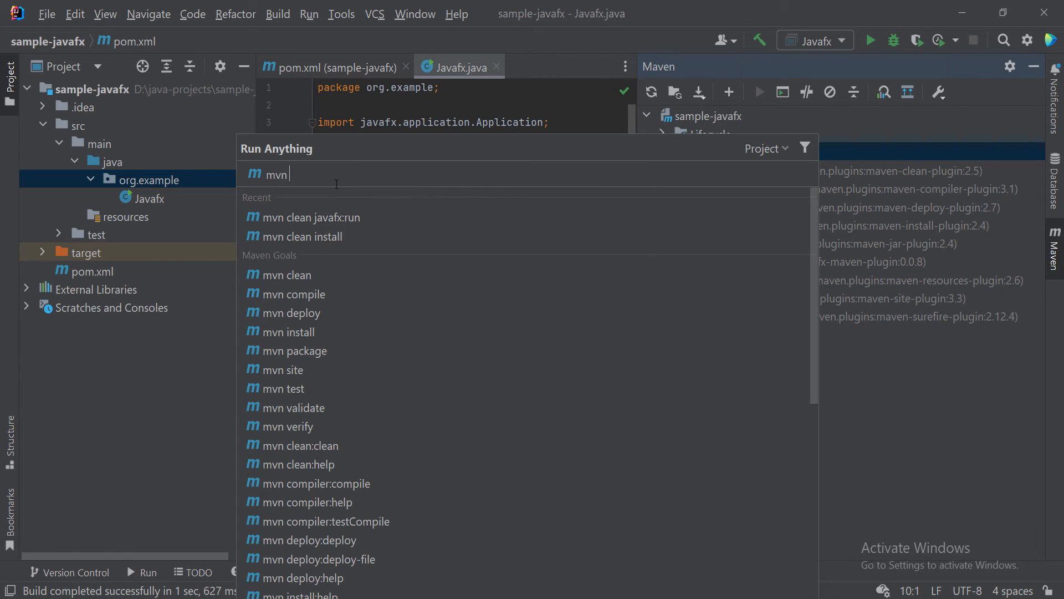
type("clean javafx:run")
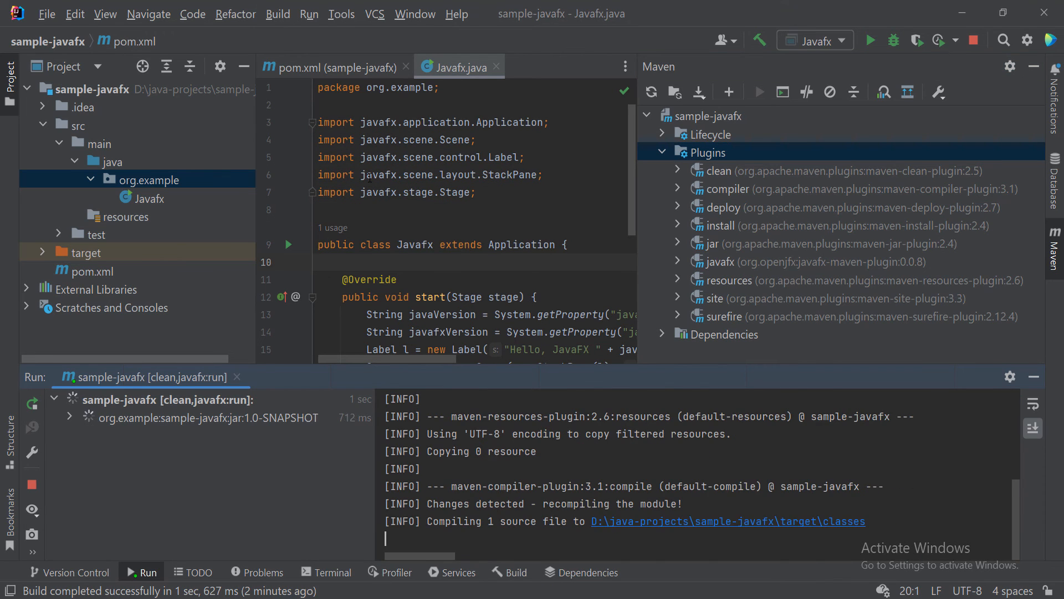
left_click(871, 40)
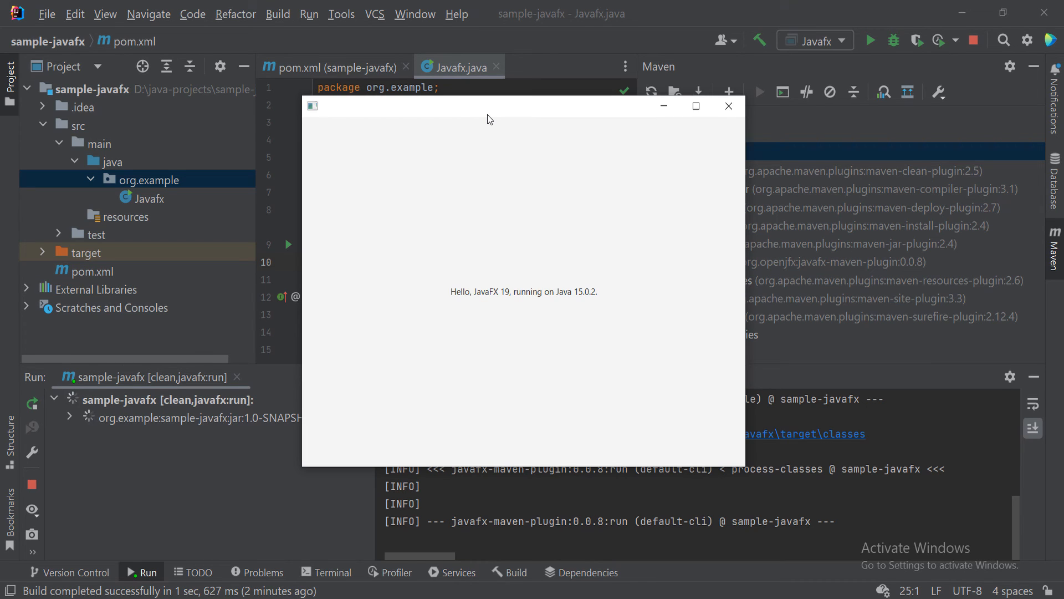
mouse_move(504, 199)
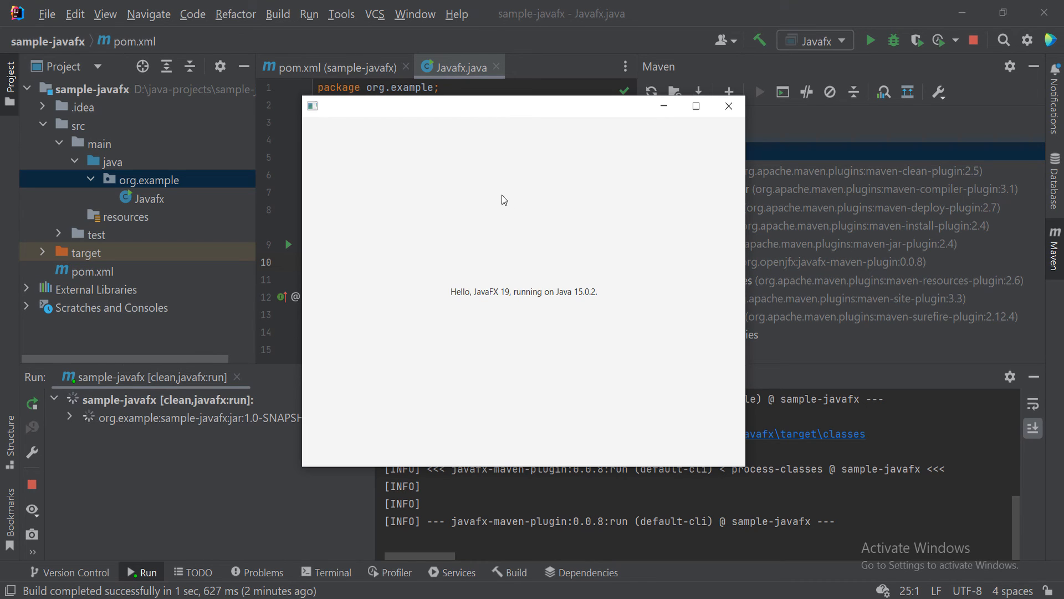